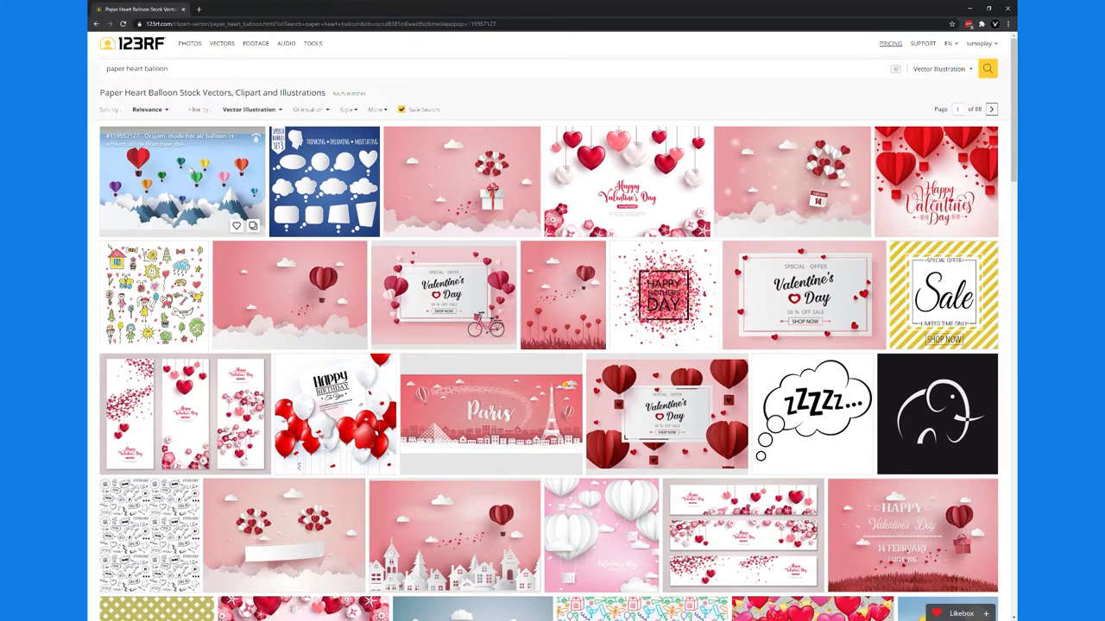
From the heart balloon mountain image's Similar Vectors, reach the heart balloons among clouds vector detail view
click(183, 181)
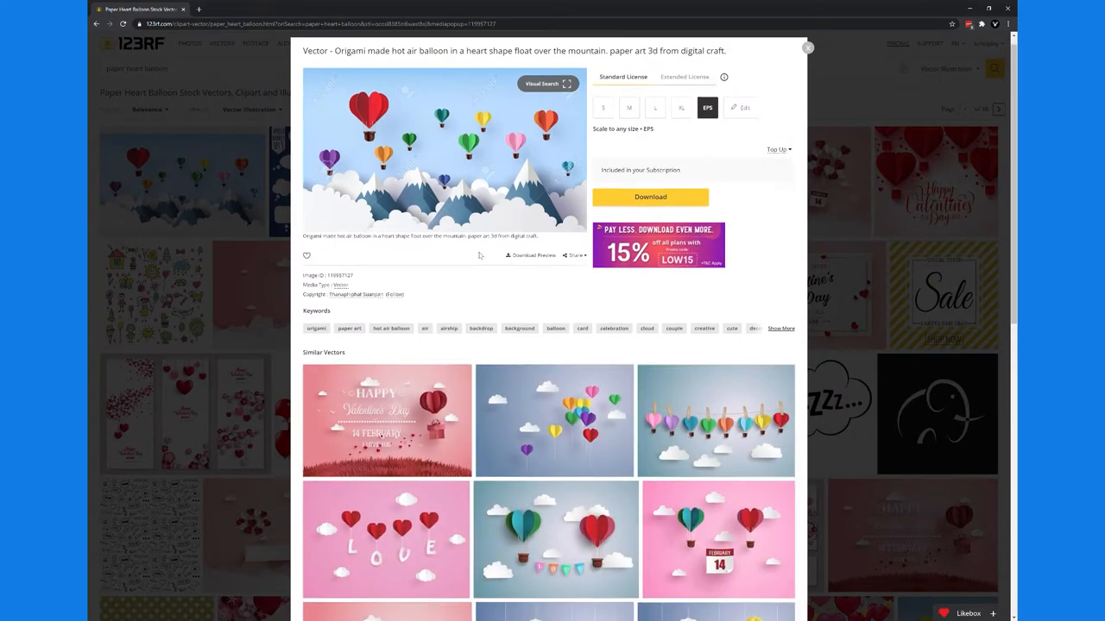
scroll(down, 3)
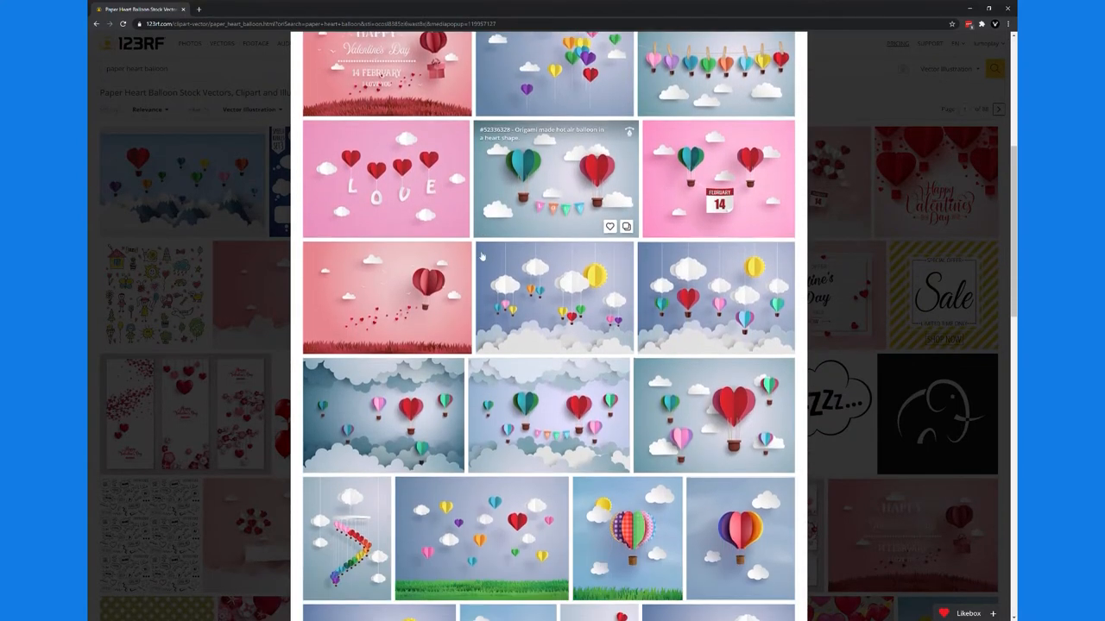
scroll(down, 3)
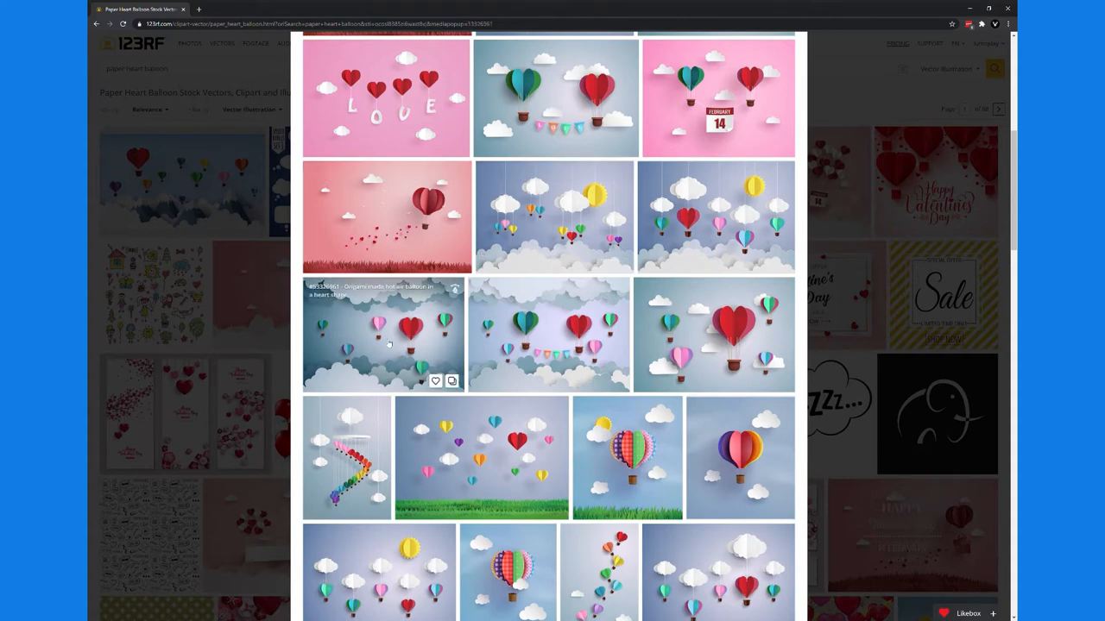
click(384, 335)
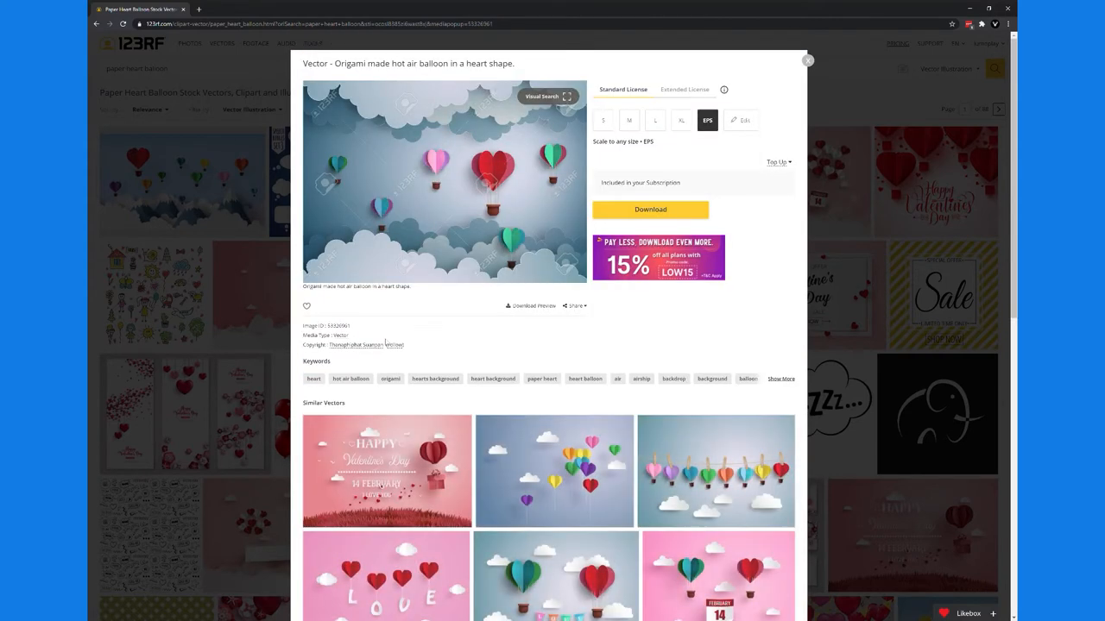
mouse_move(430, 207)
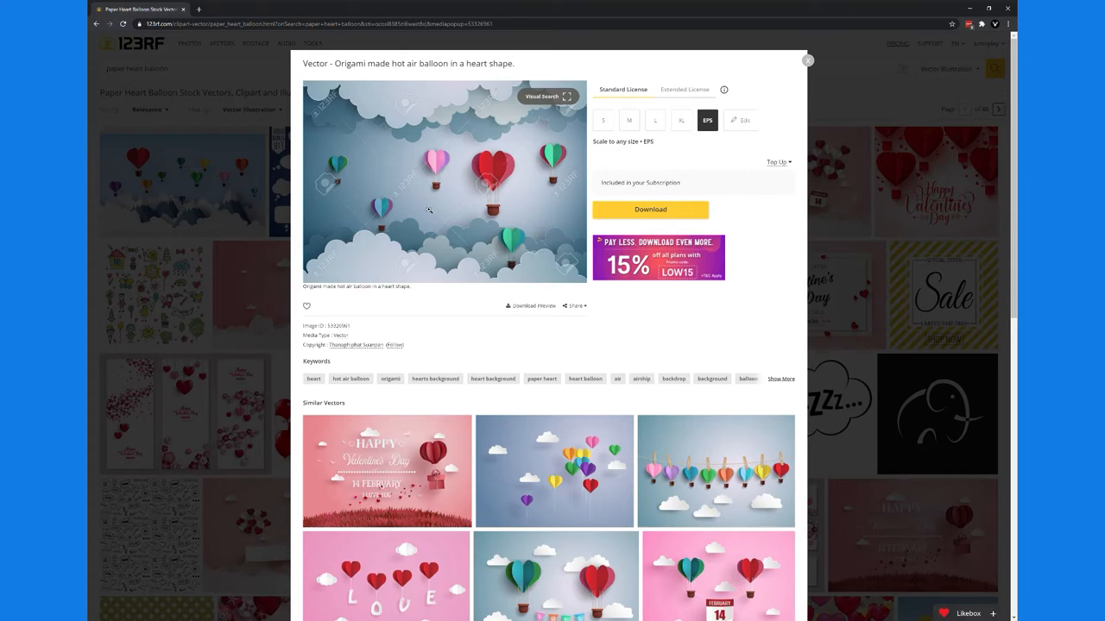
scroll(down, 3)
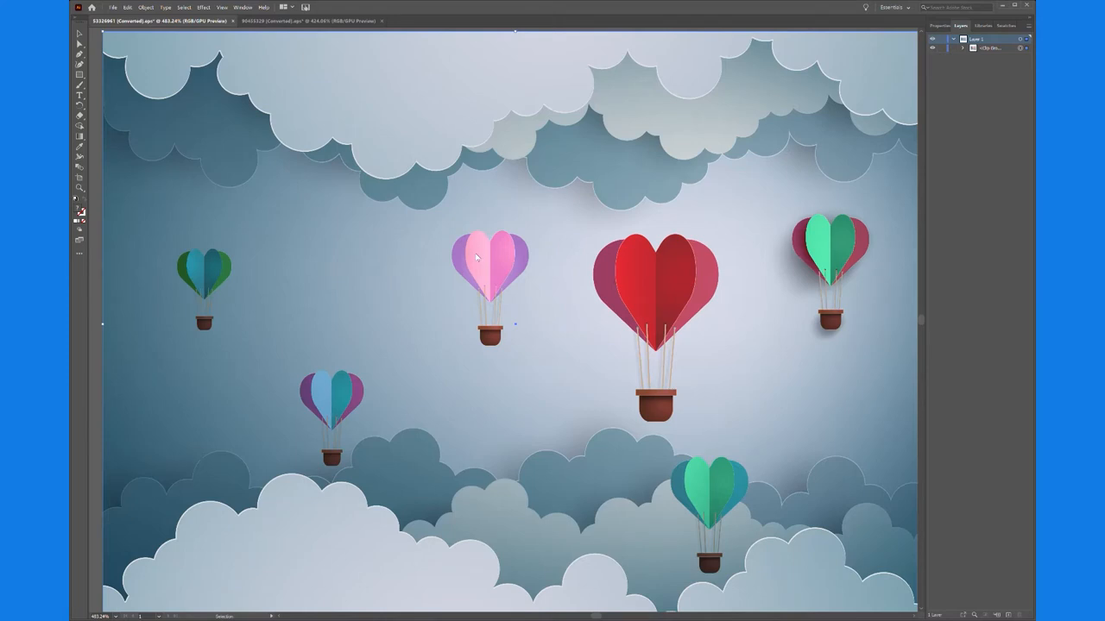
mouse_move(808, 321)
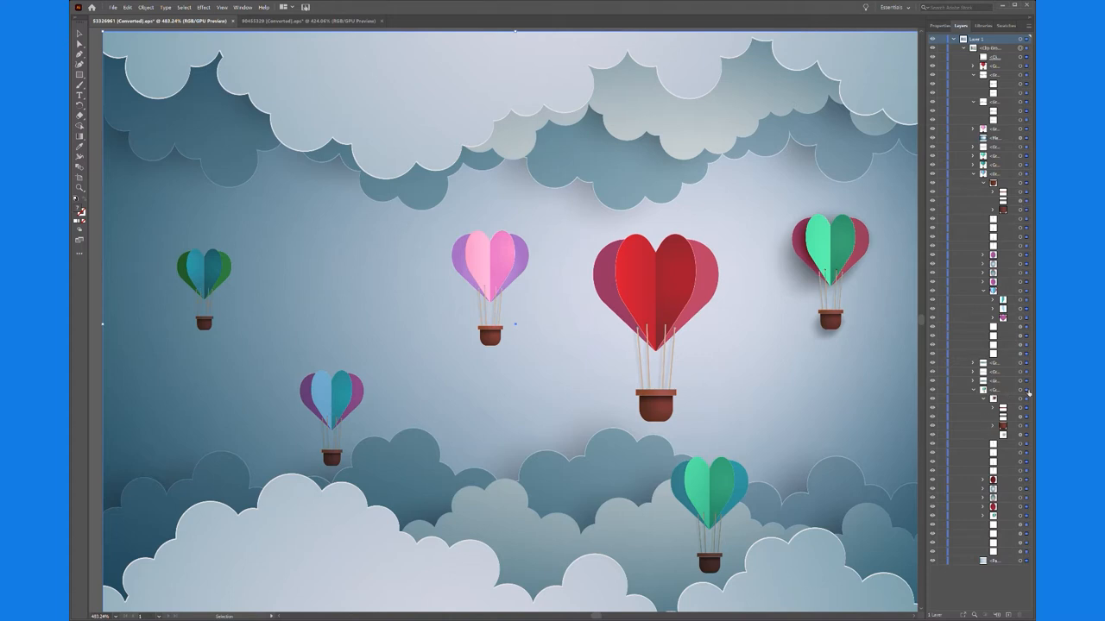
Expand the Layers panel to reveal all sublayers of the origami heart balloon artwork
click(828, 267)
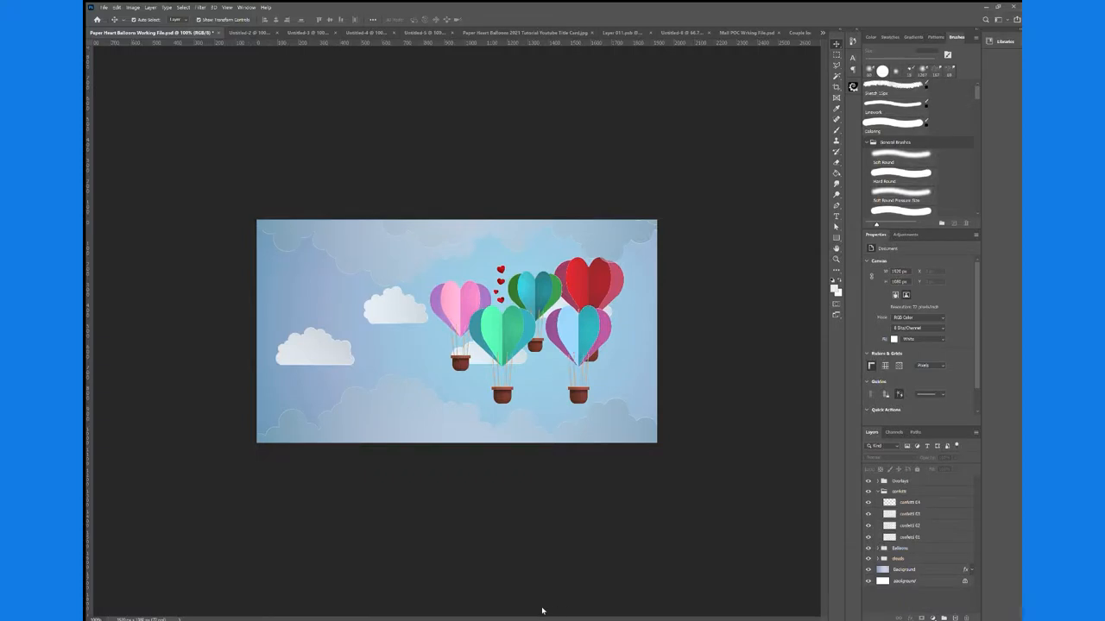
mouse_move(842, 310)
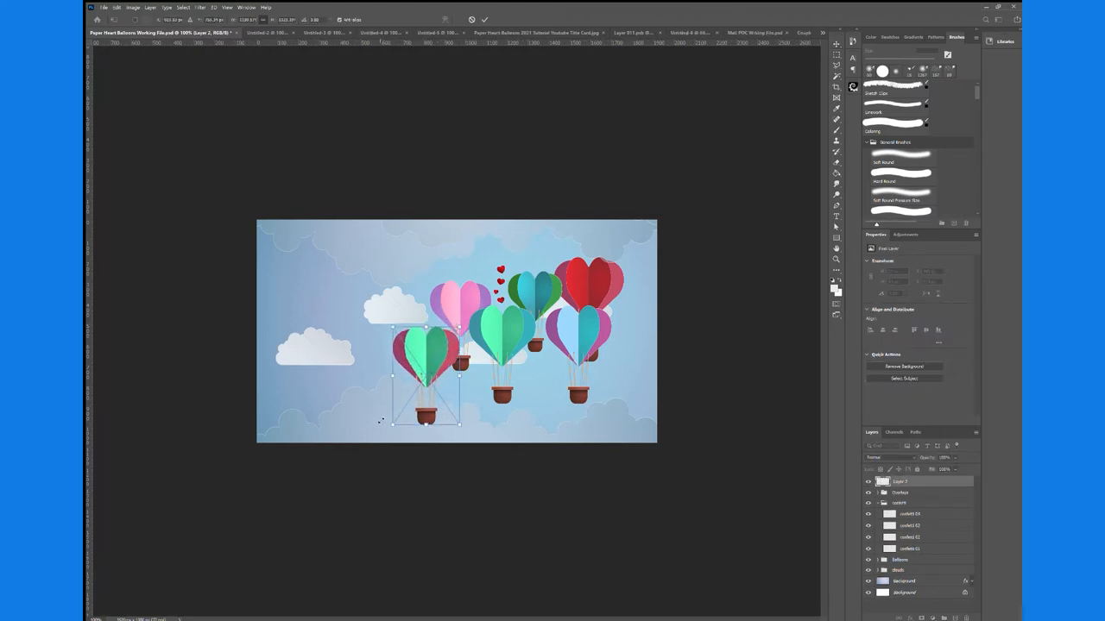
Move the newly pasted heart balloon up beside the other balloons in the sky scene
drag(428, 380, 400, 331)
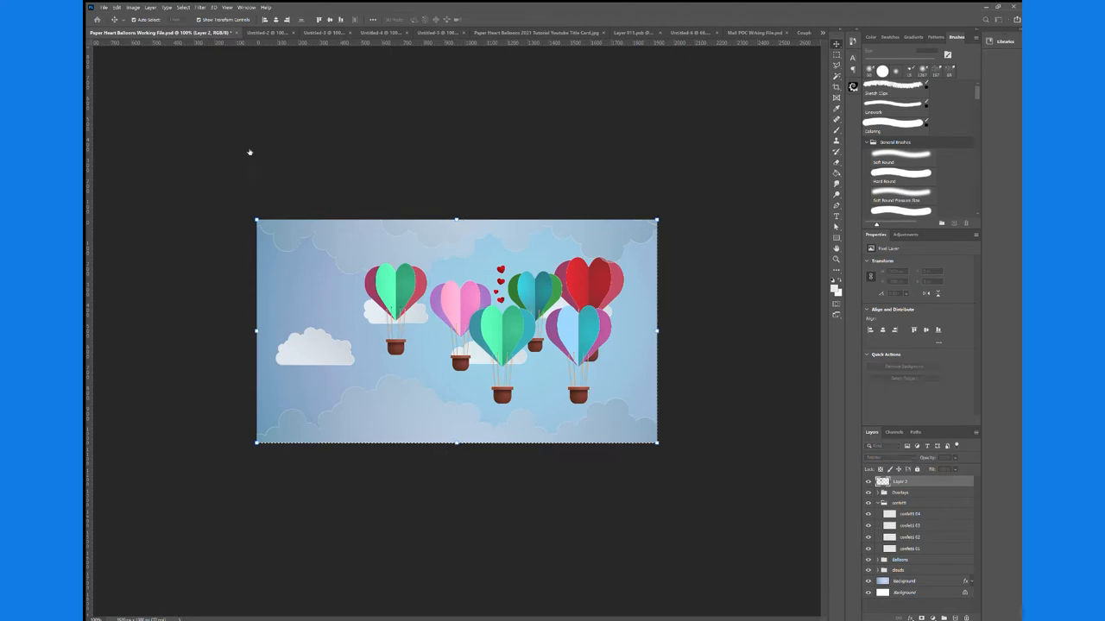
mouse_move(252, 186)
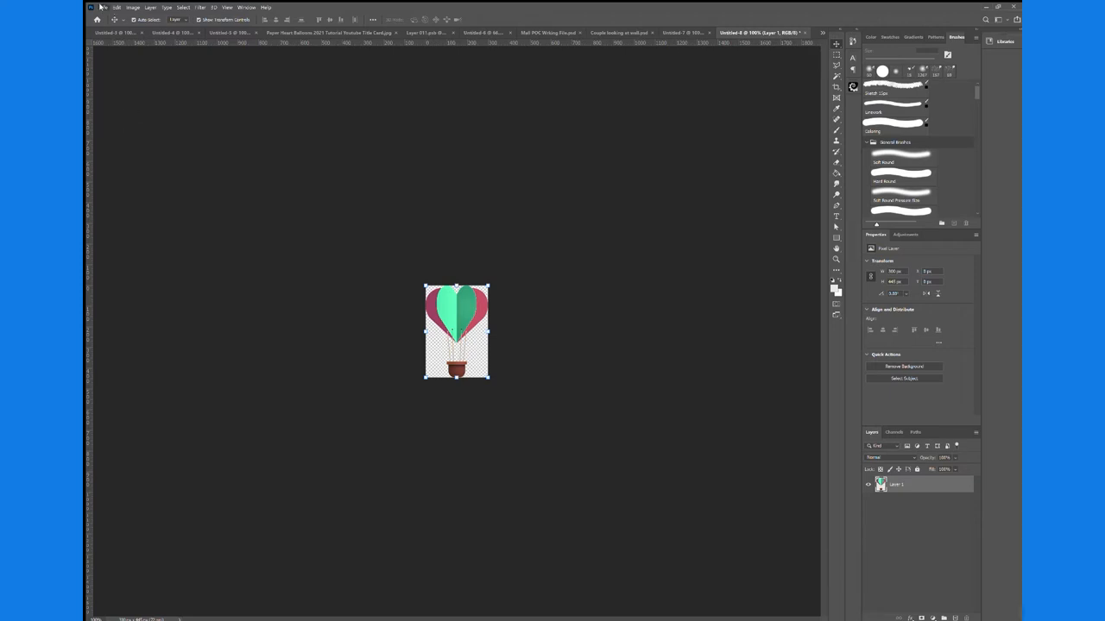
mouse_move(125, 109)
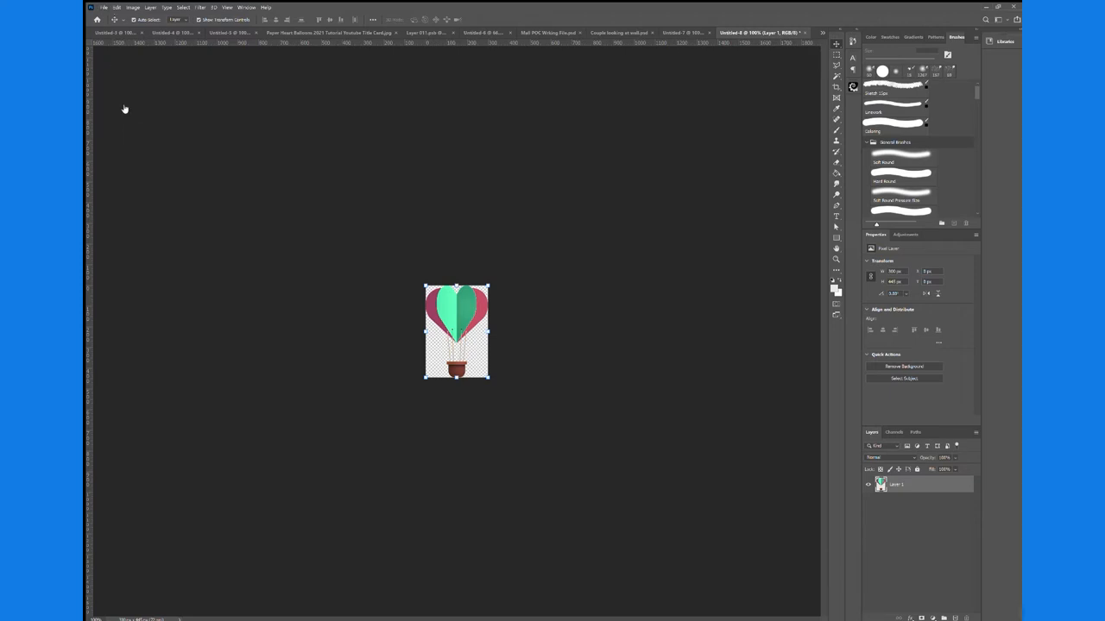
mouse_move(183, 473)
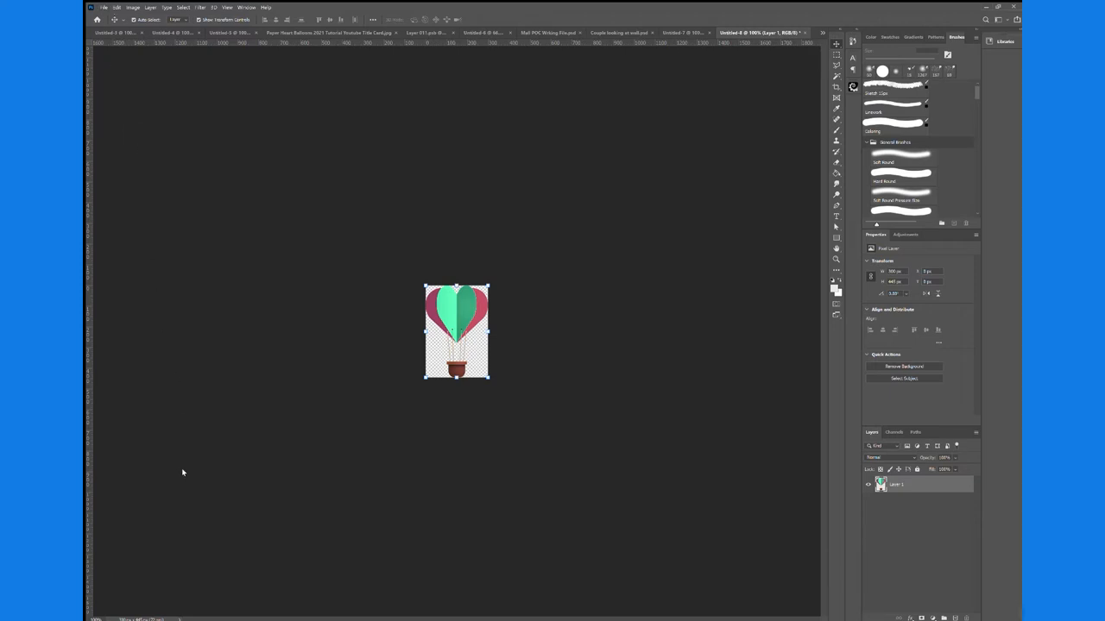
mouse_move(170, 441)
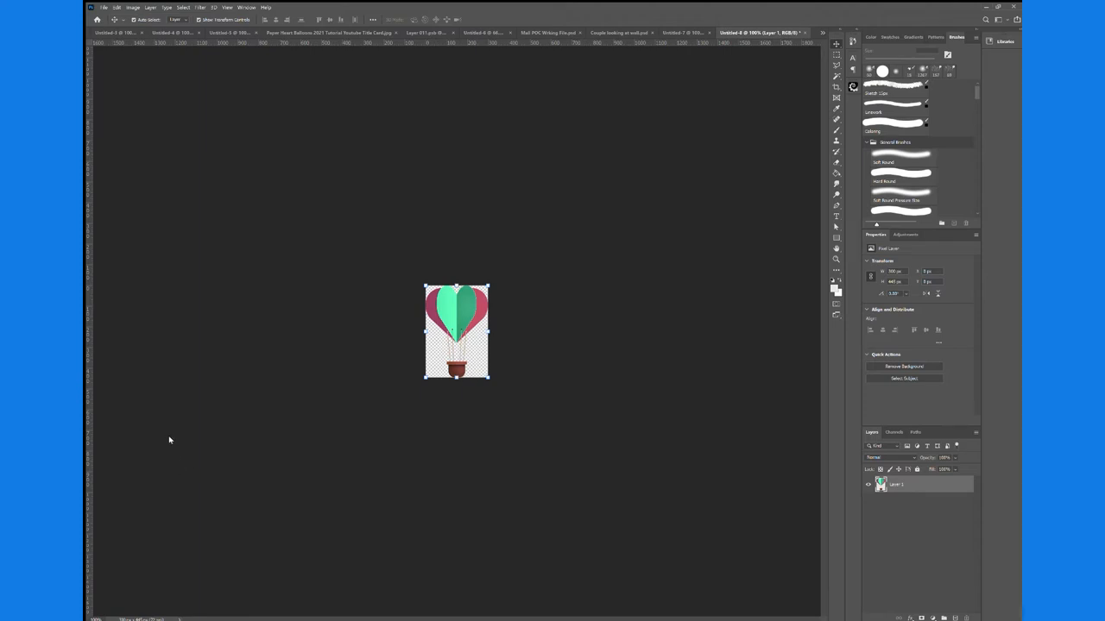
mouse_move(200, 141)
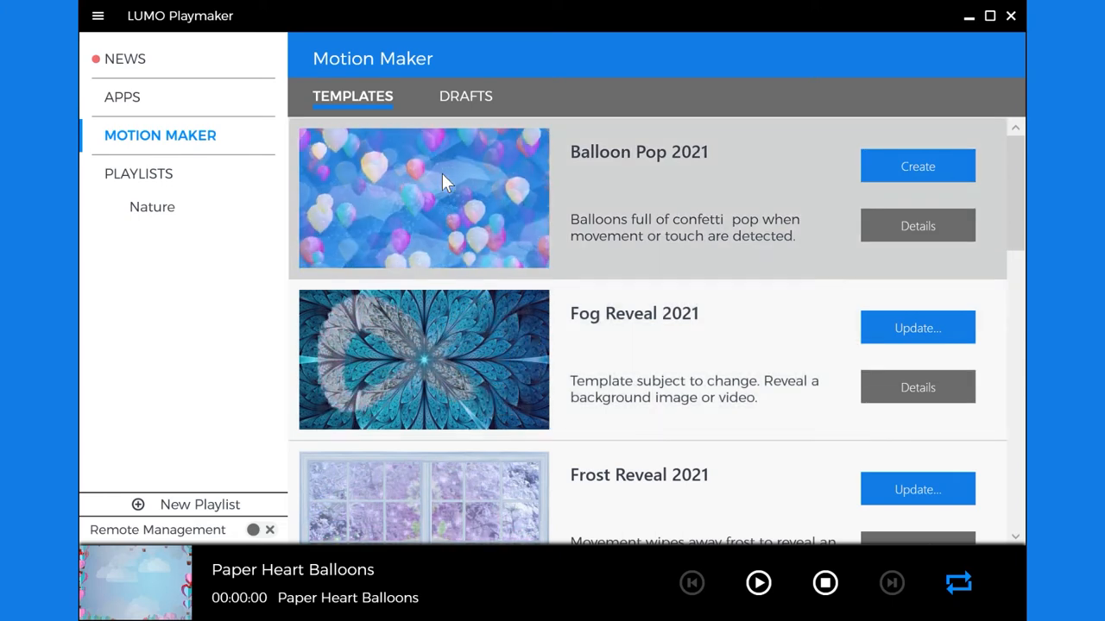
Create a new app from the Balloon Pop 2021 template in Motion Maker Templates
click(919, 166)
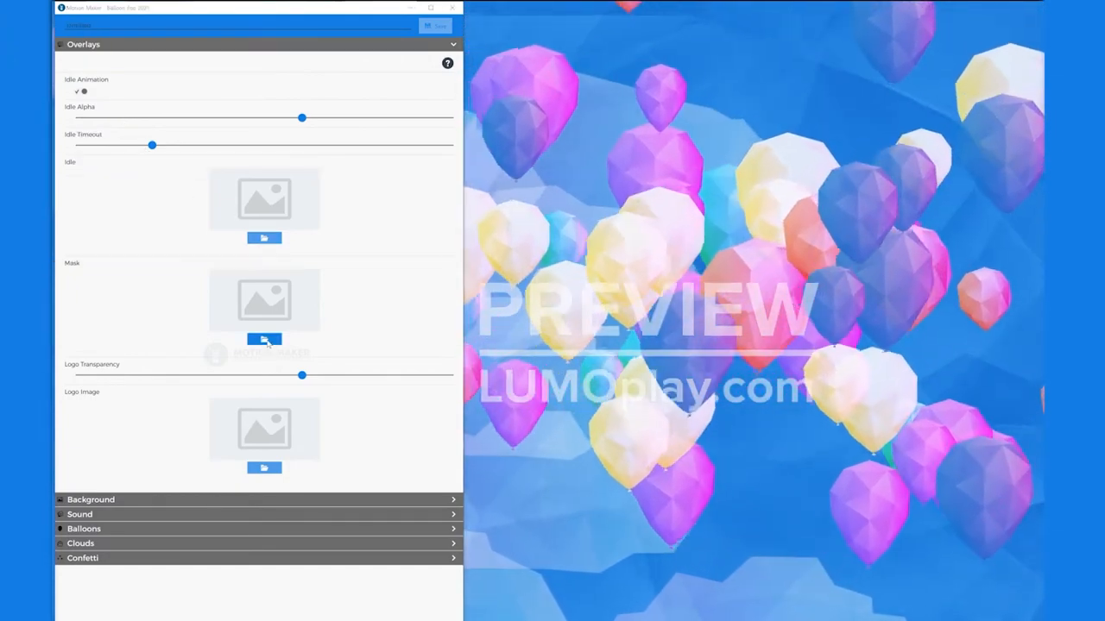
Load the foreground cloud mask image as the Mask overlay
click(264, 338)
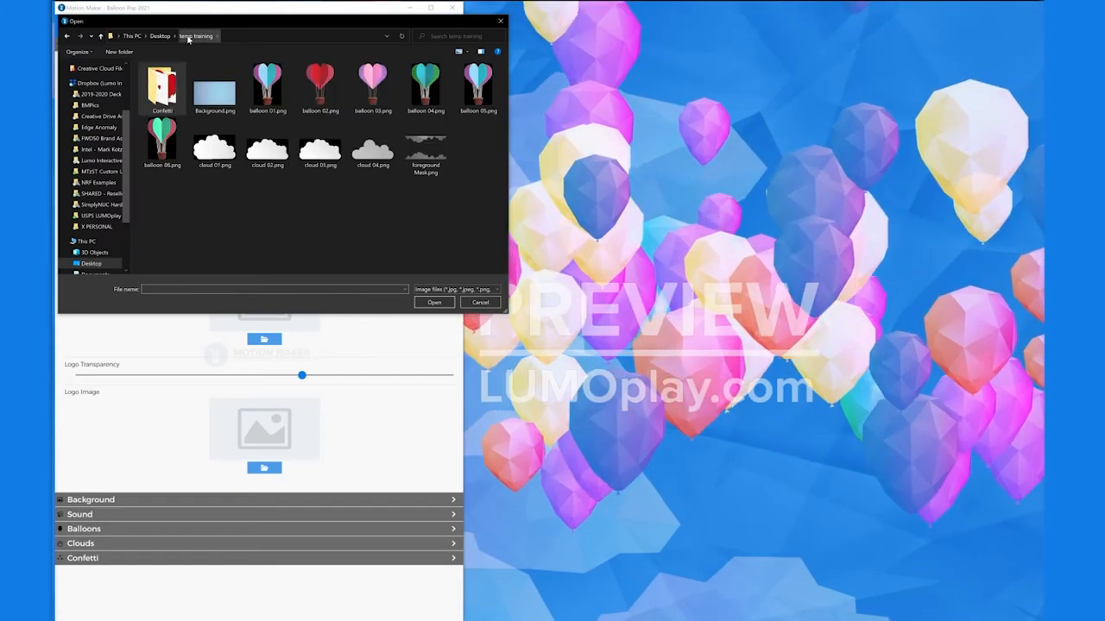
click(425, 147)
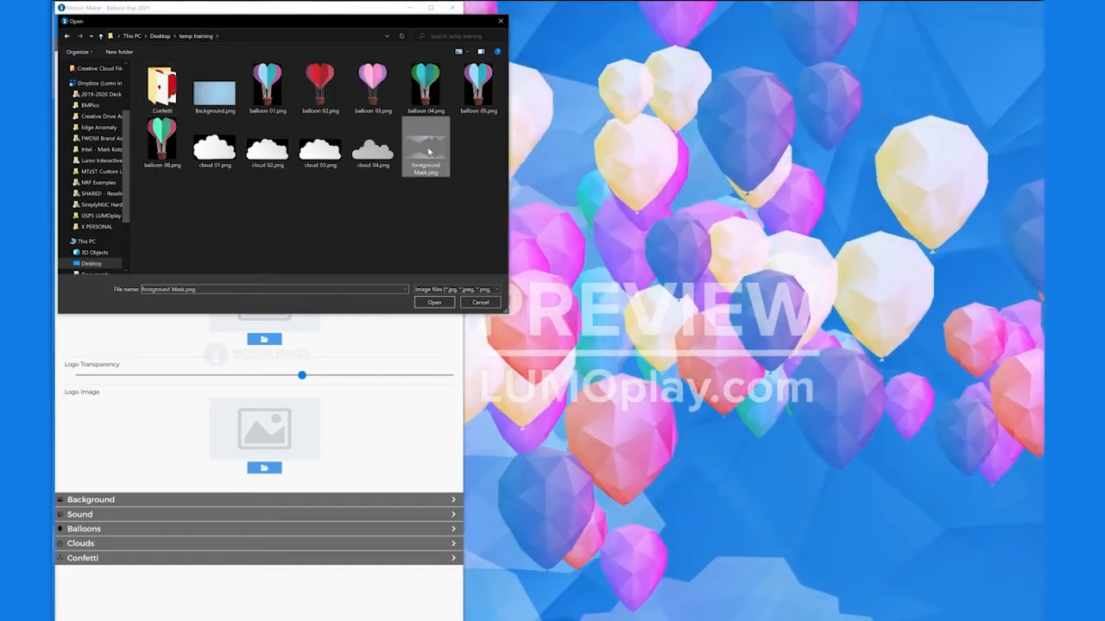
click(435, 302)
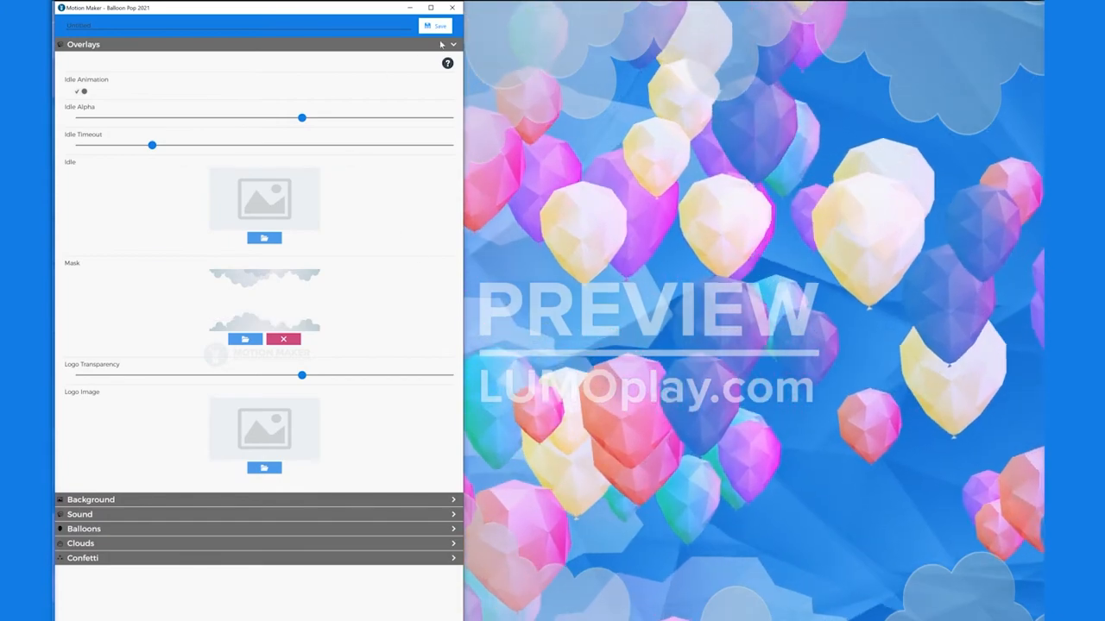
Replace the polygon background with the pale blue sky image background.png
click(90, 499)
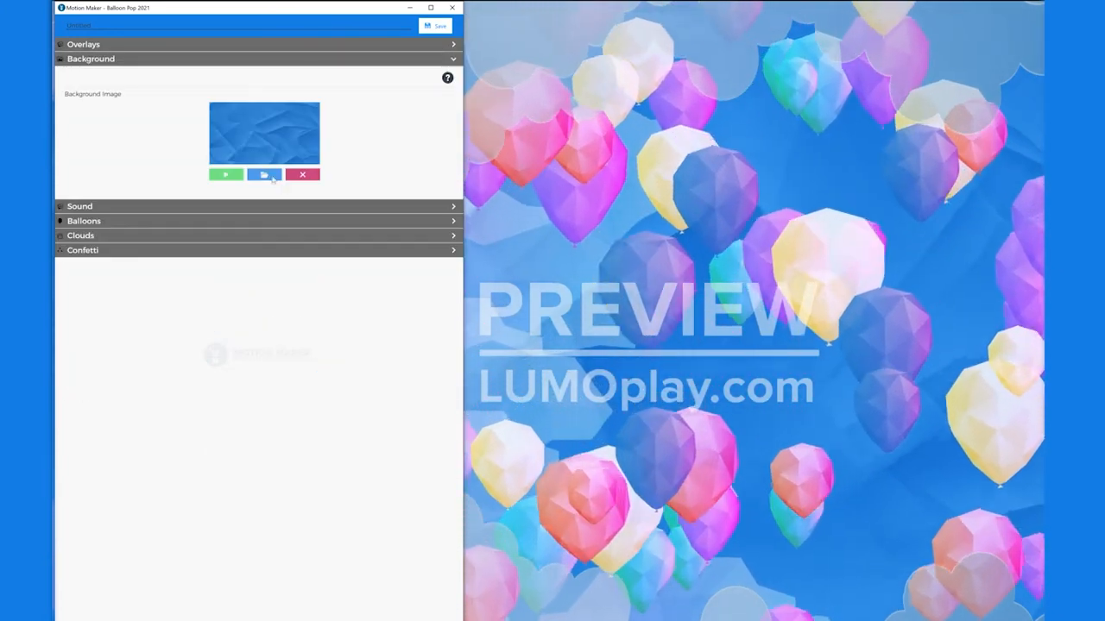
click(262, 174)
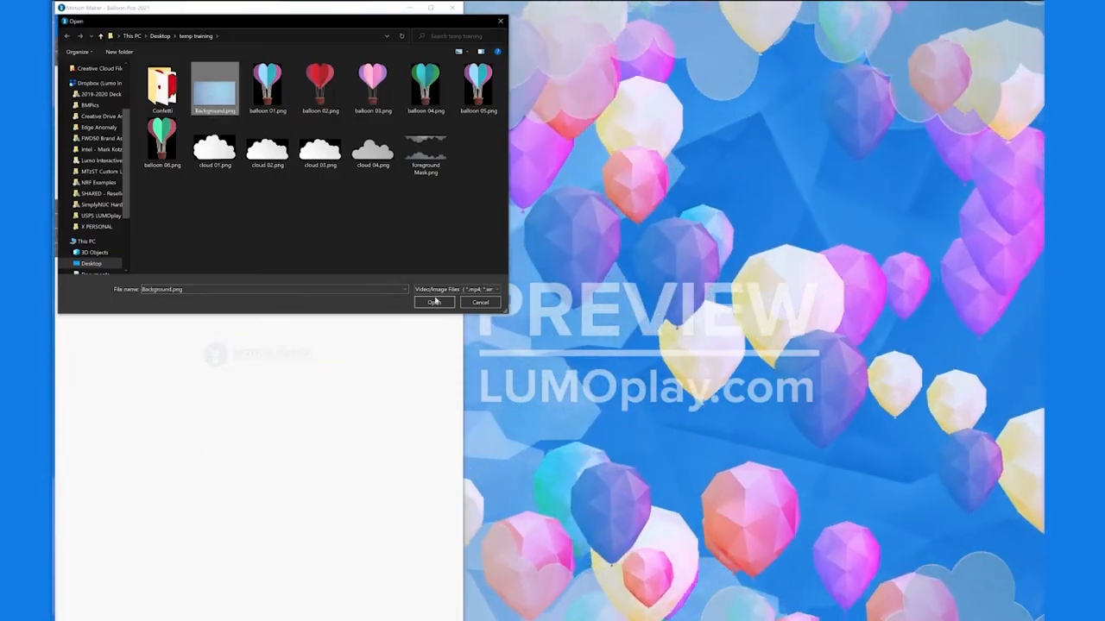
click(435, 302)
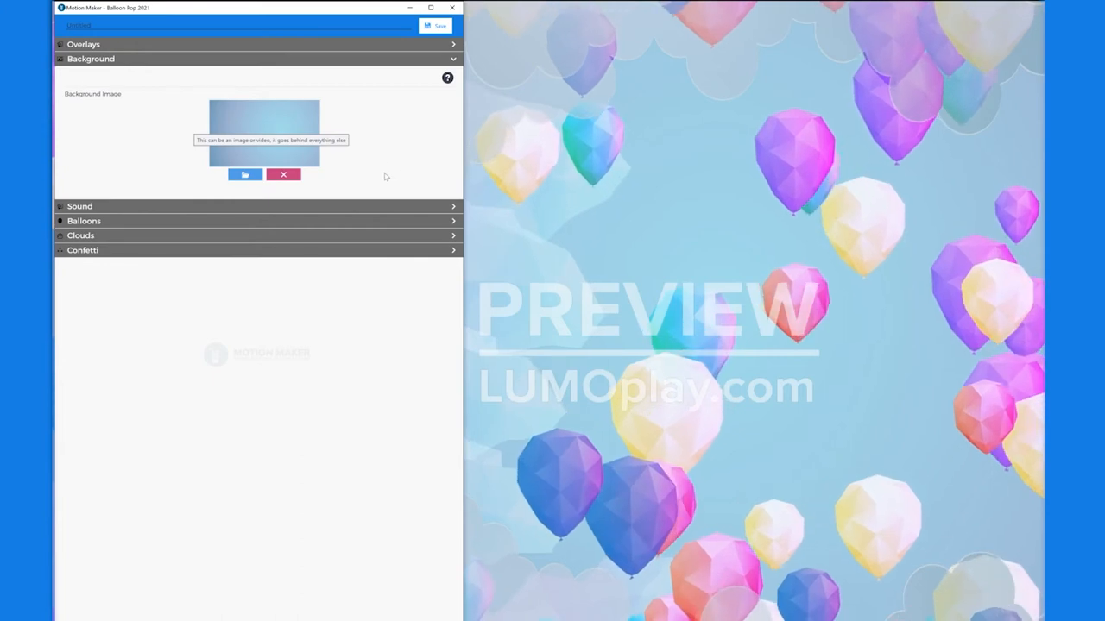
click(80, 73)
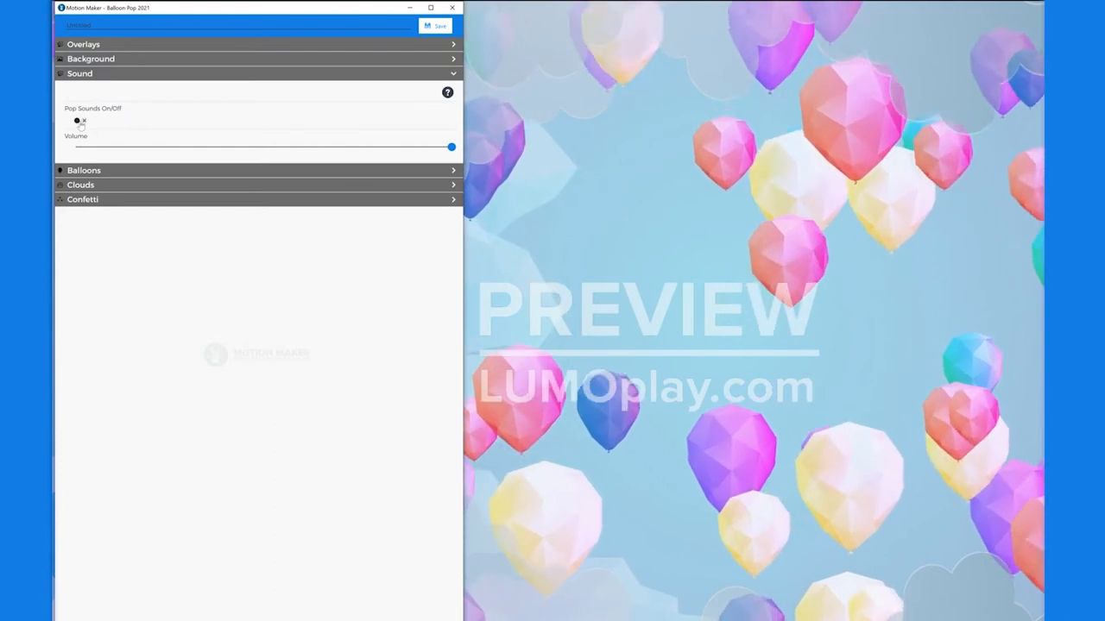
Lower the pop sound volume, return it to full, and expand the Balloons section
drag(451, 146, 393, 147)
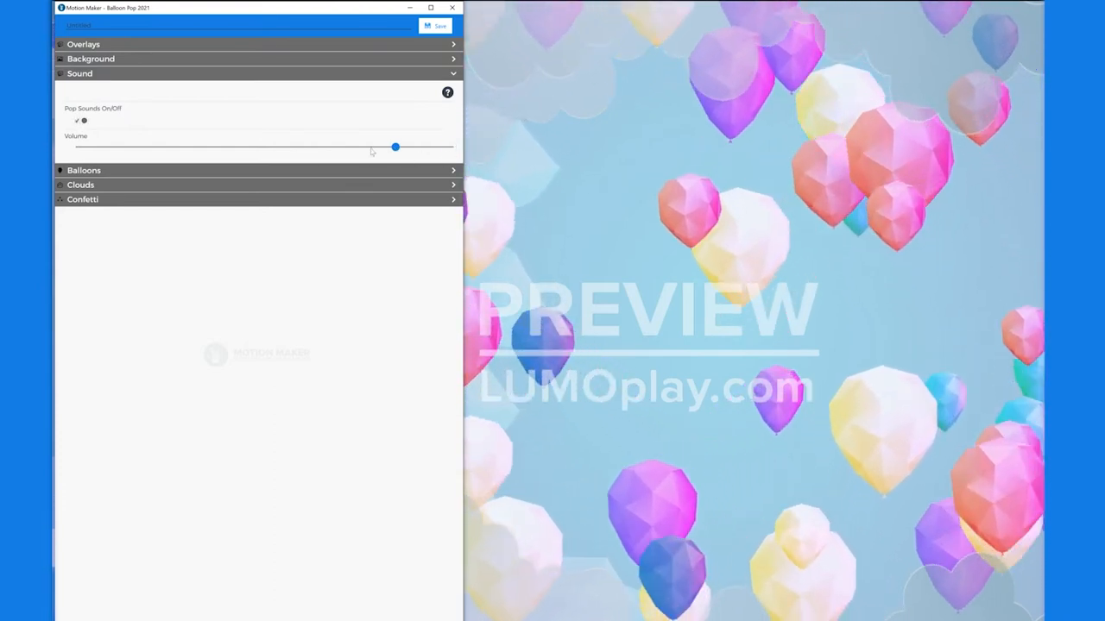
drag(396, 147, 450, 147)
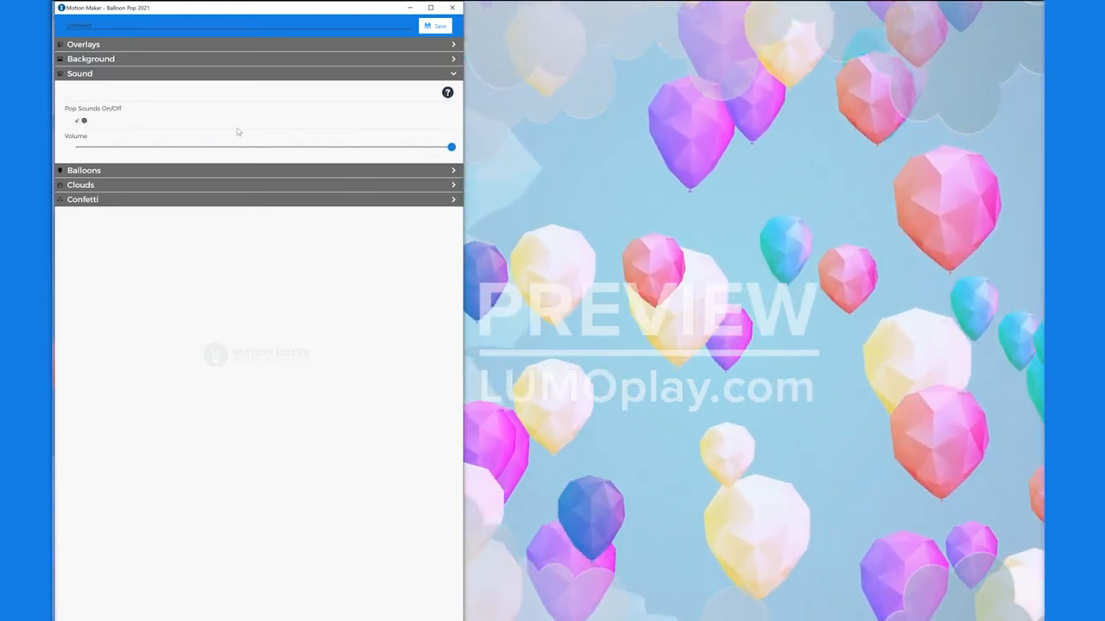
click(83, 86)
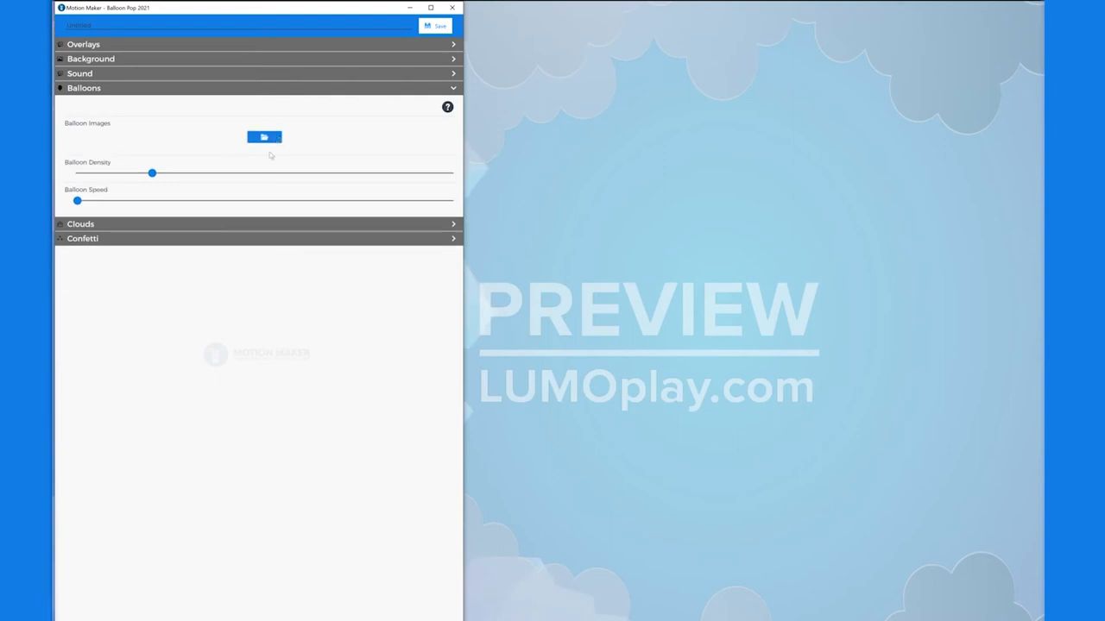
Load the six paper heart balloon PNGs as the balloon images
click(264, 139)
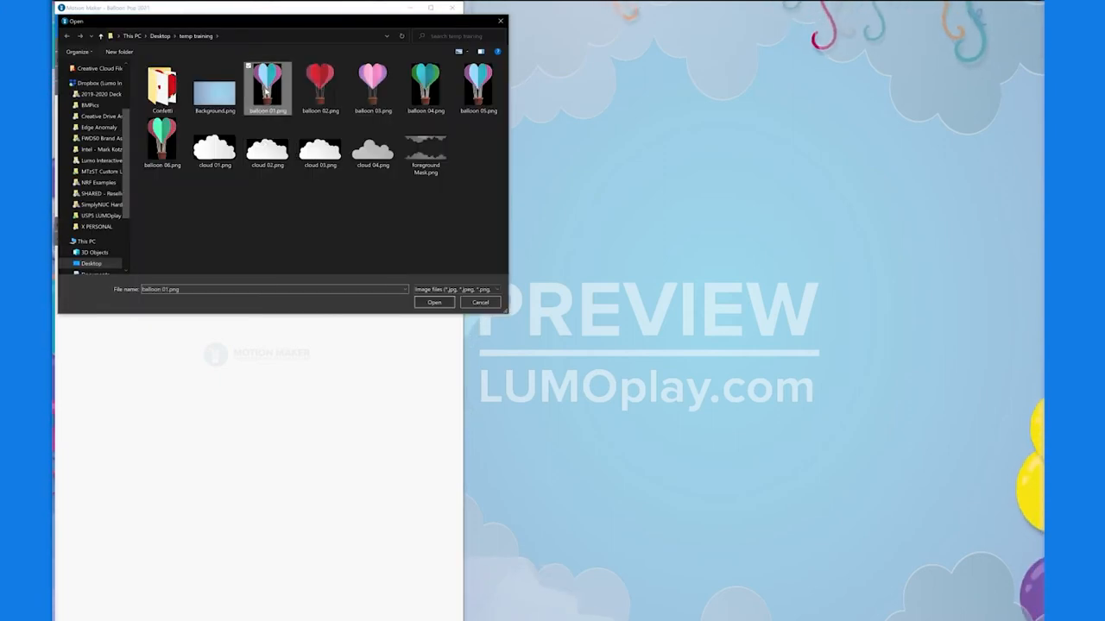
click(435, 302)
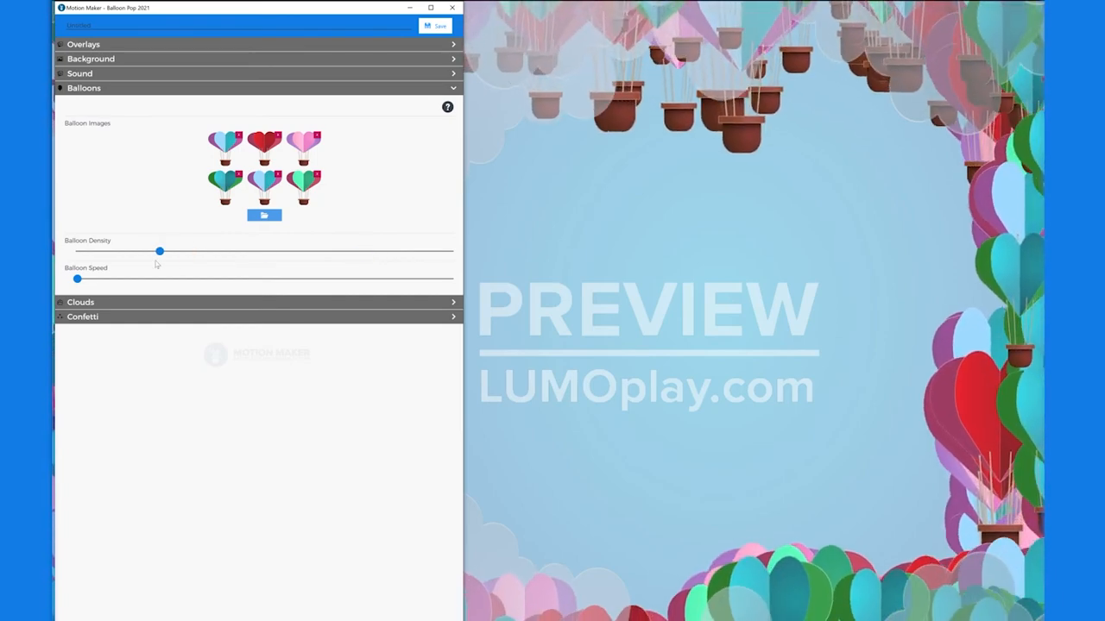
Reduce Balloon Density and set Balloon Speed back to minimum after trying it fast
drag(159, 252, 120, 252)
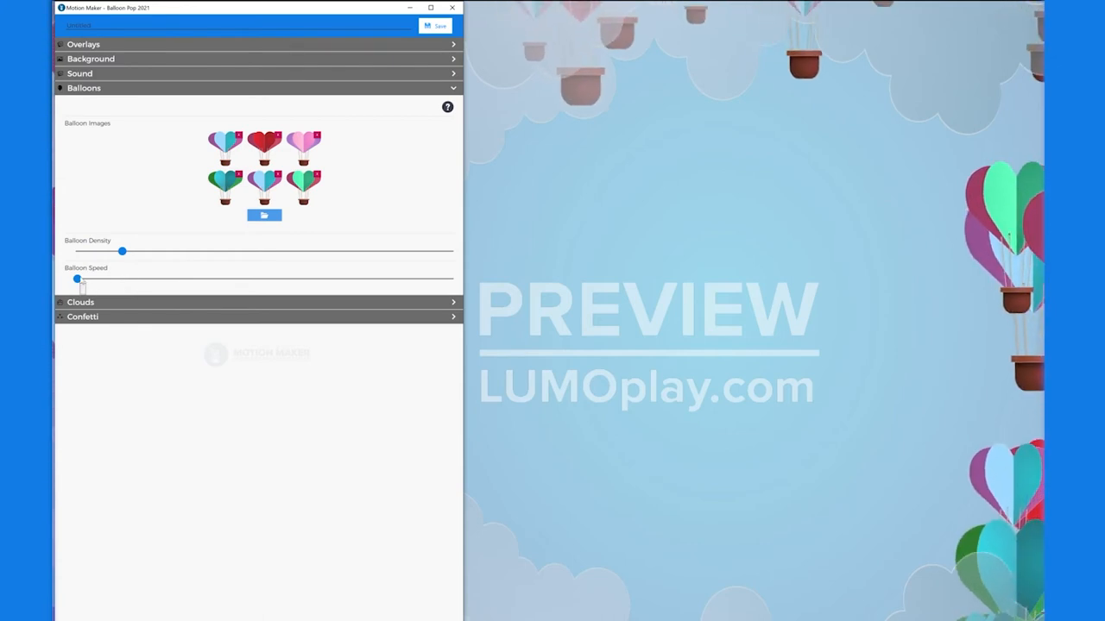
drag(78, 280, 397, 280)
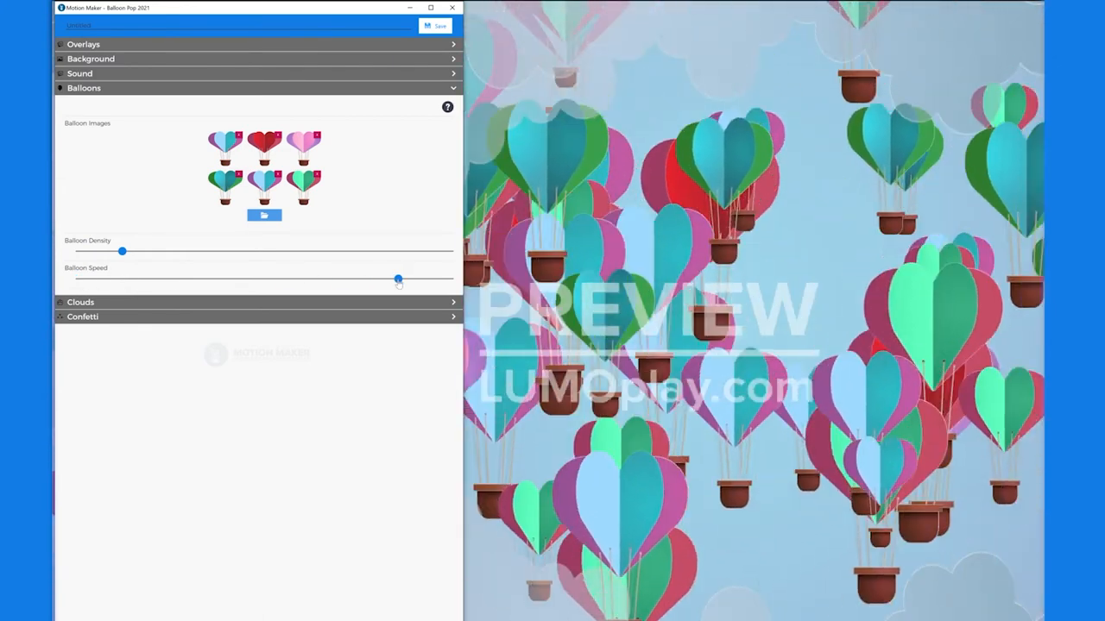
drag(397, 278, 102, 280)
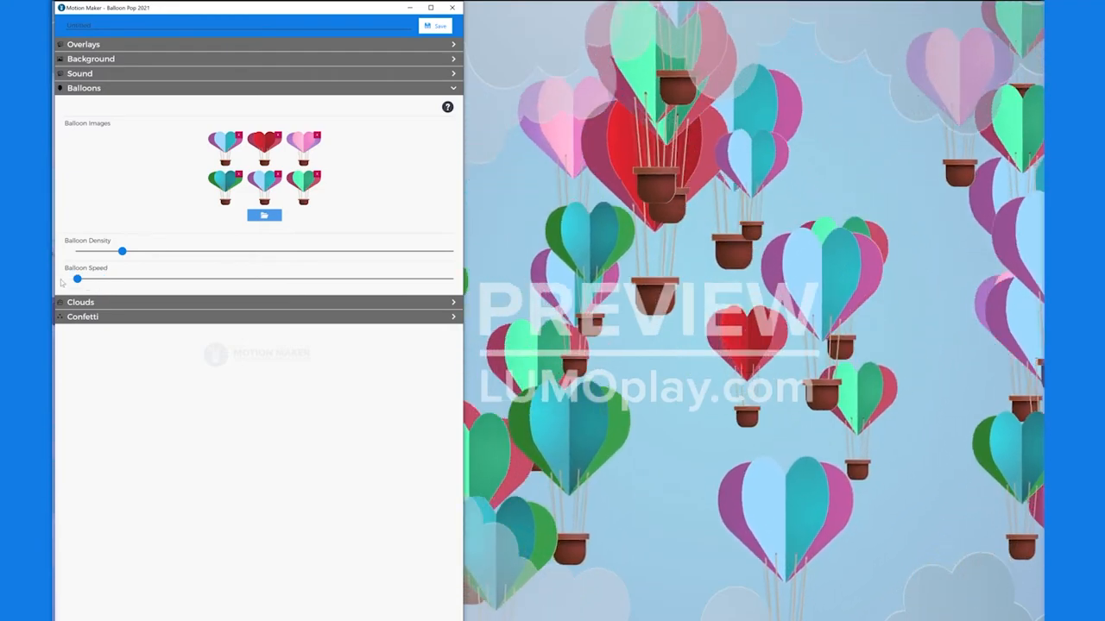
Load cloud images 01–04 into the Clouds setting
click(264, 214)
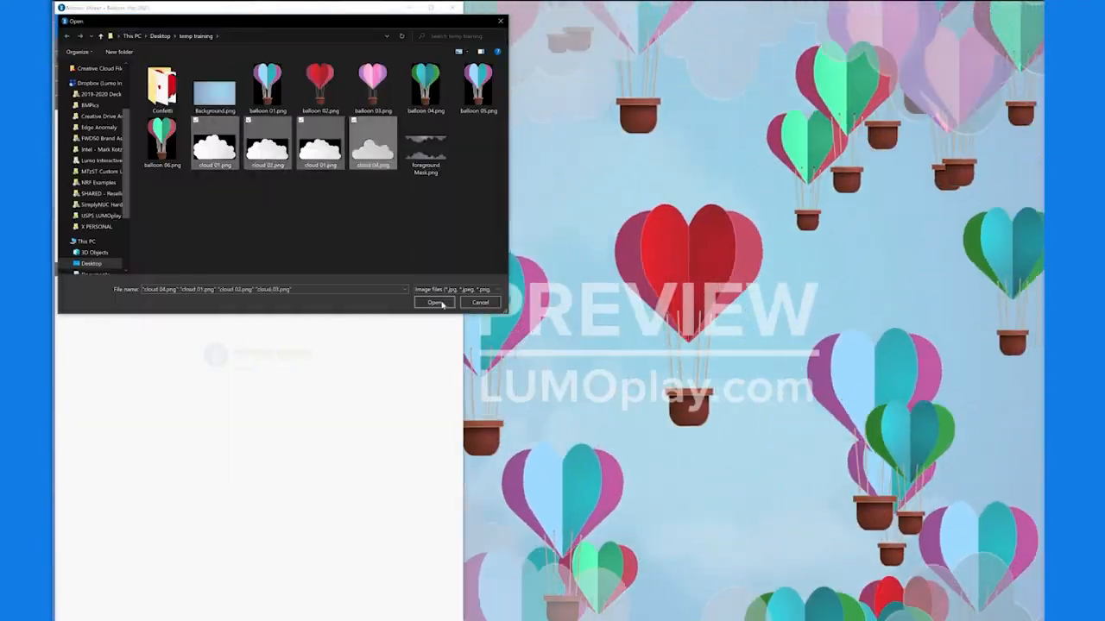
click(435, 304)
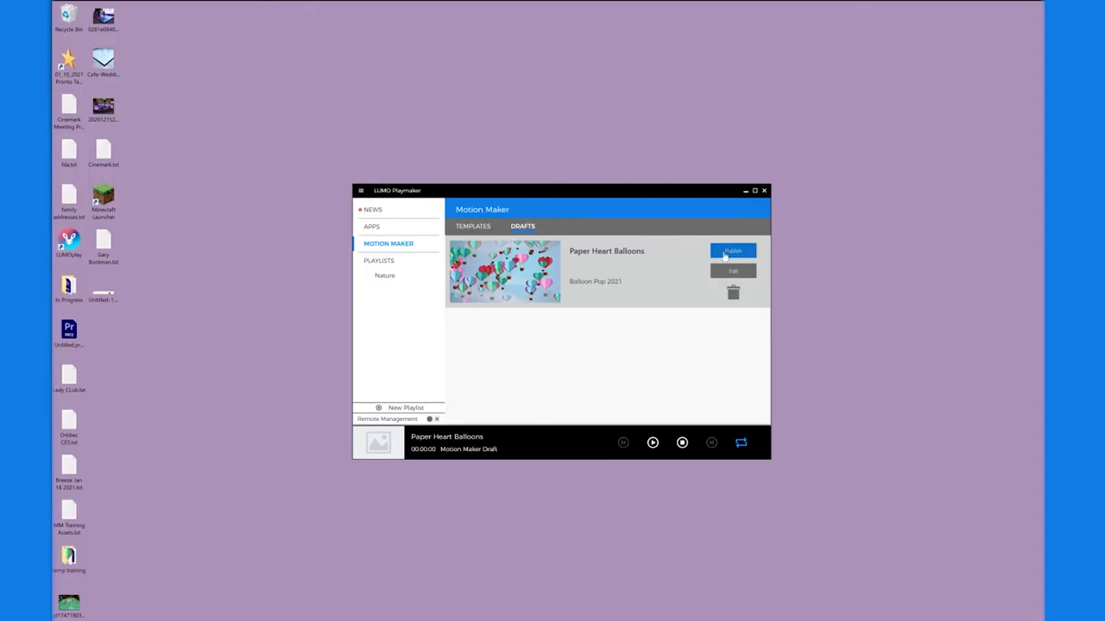
Publish the Paper Heart Balloons draft from Motion Maker Drafts and confirm
click(732, 250)
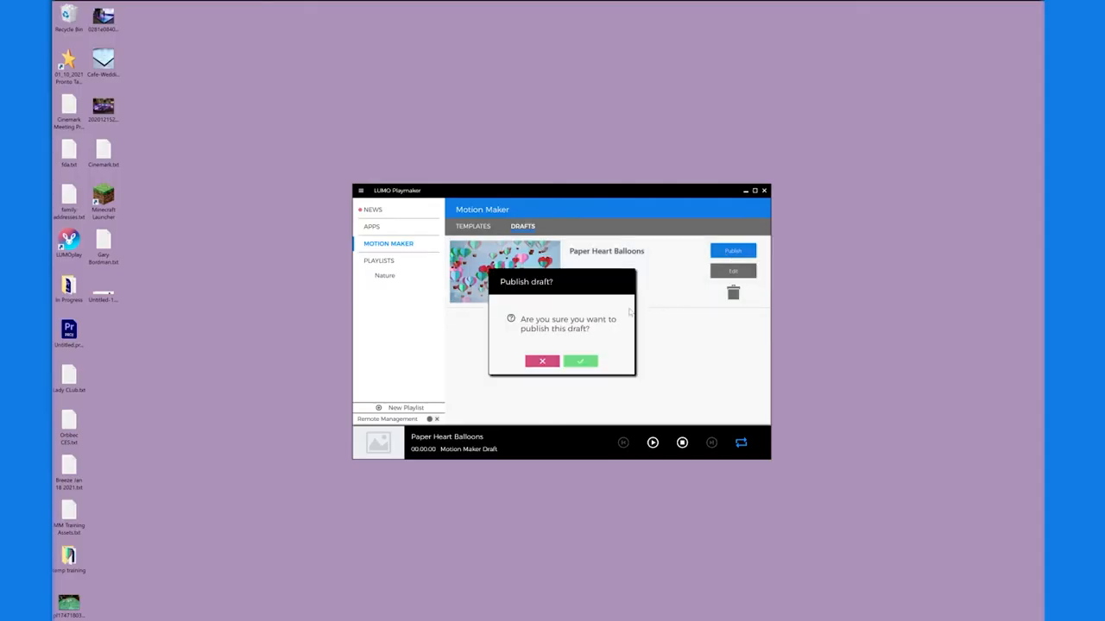
click(580, 361)
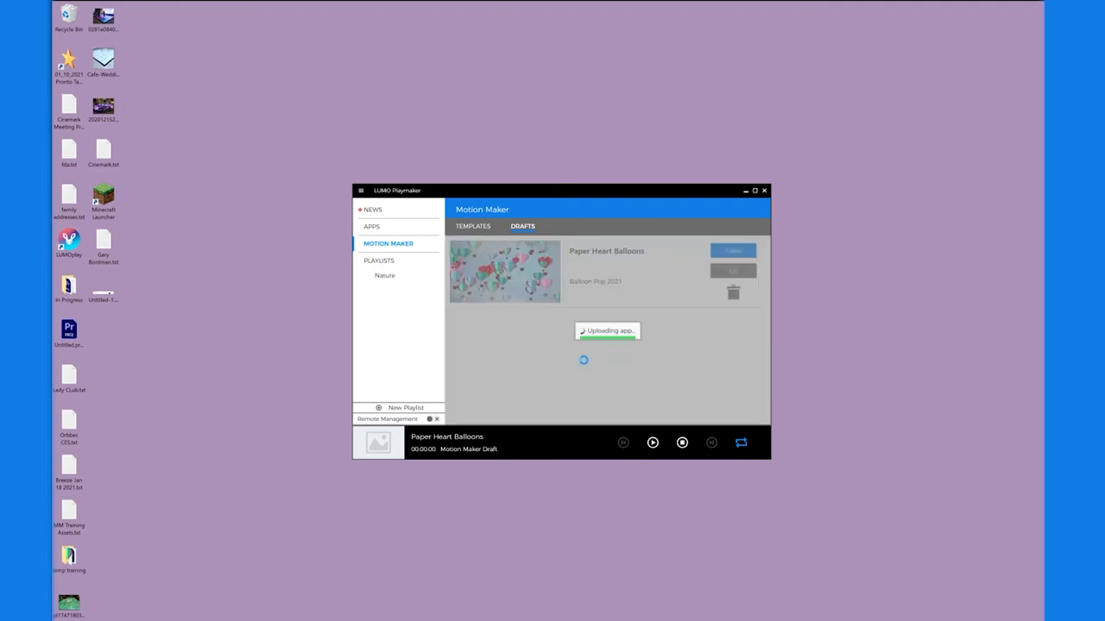